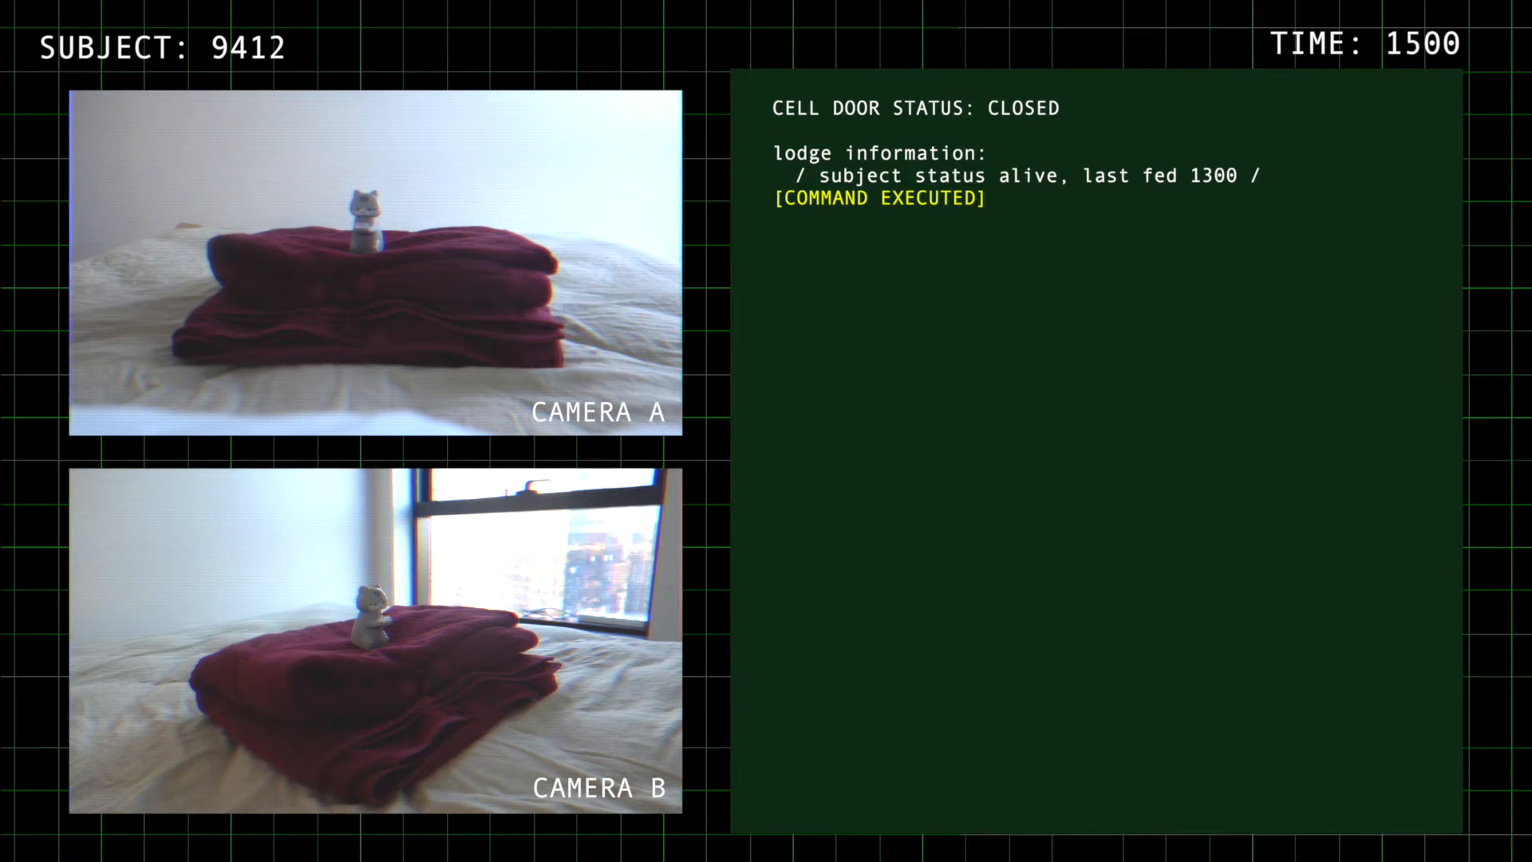
text(zoom: camera a)
text(show: file)
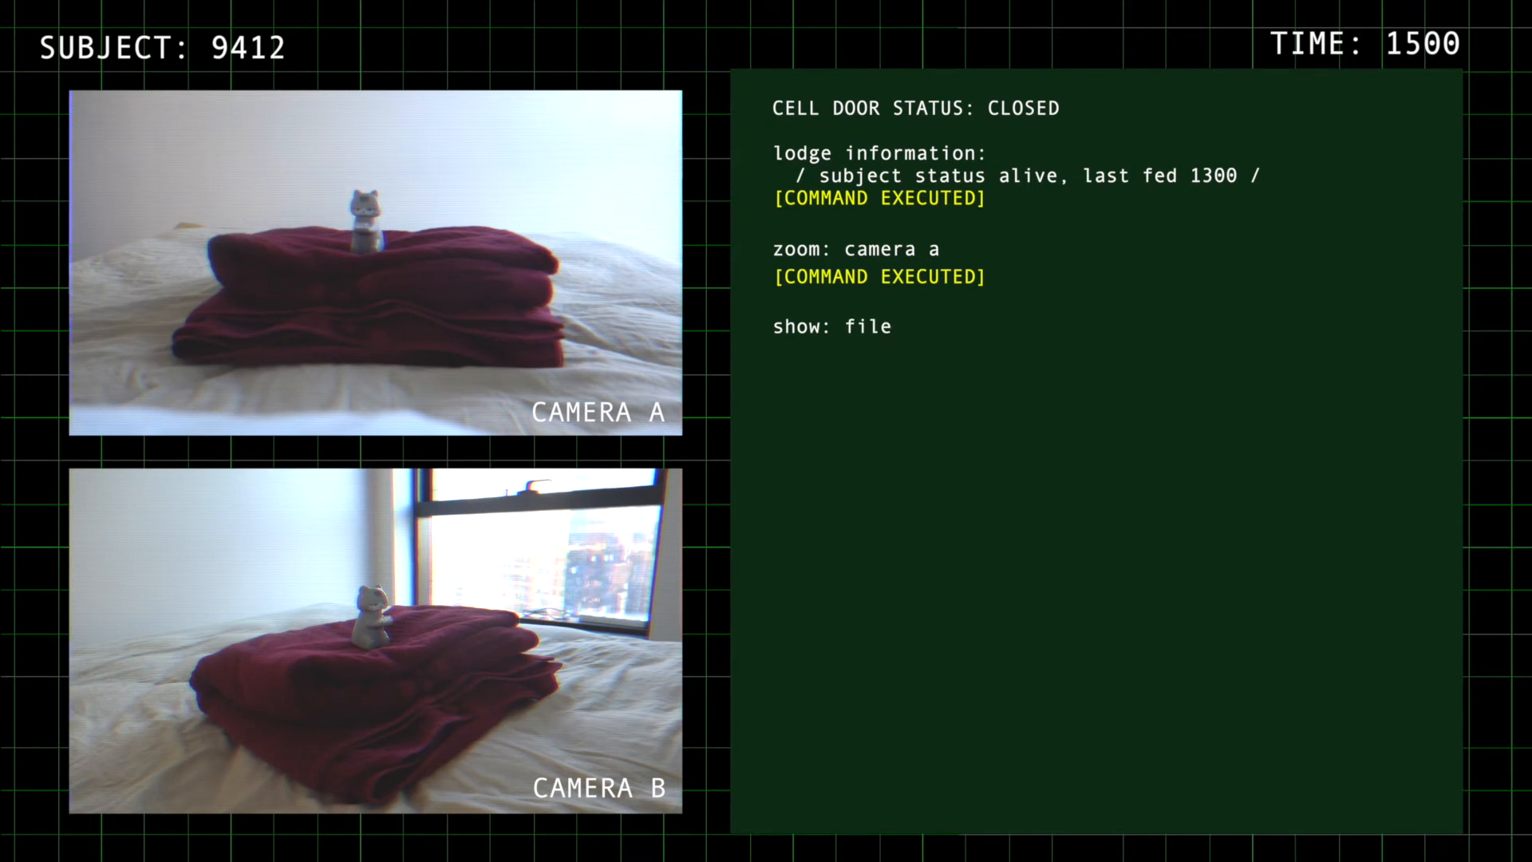
text(, subject 9412)
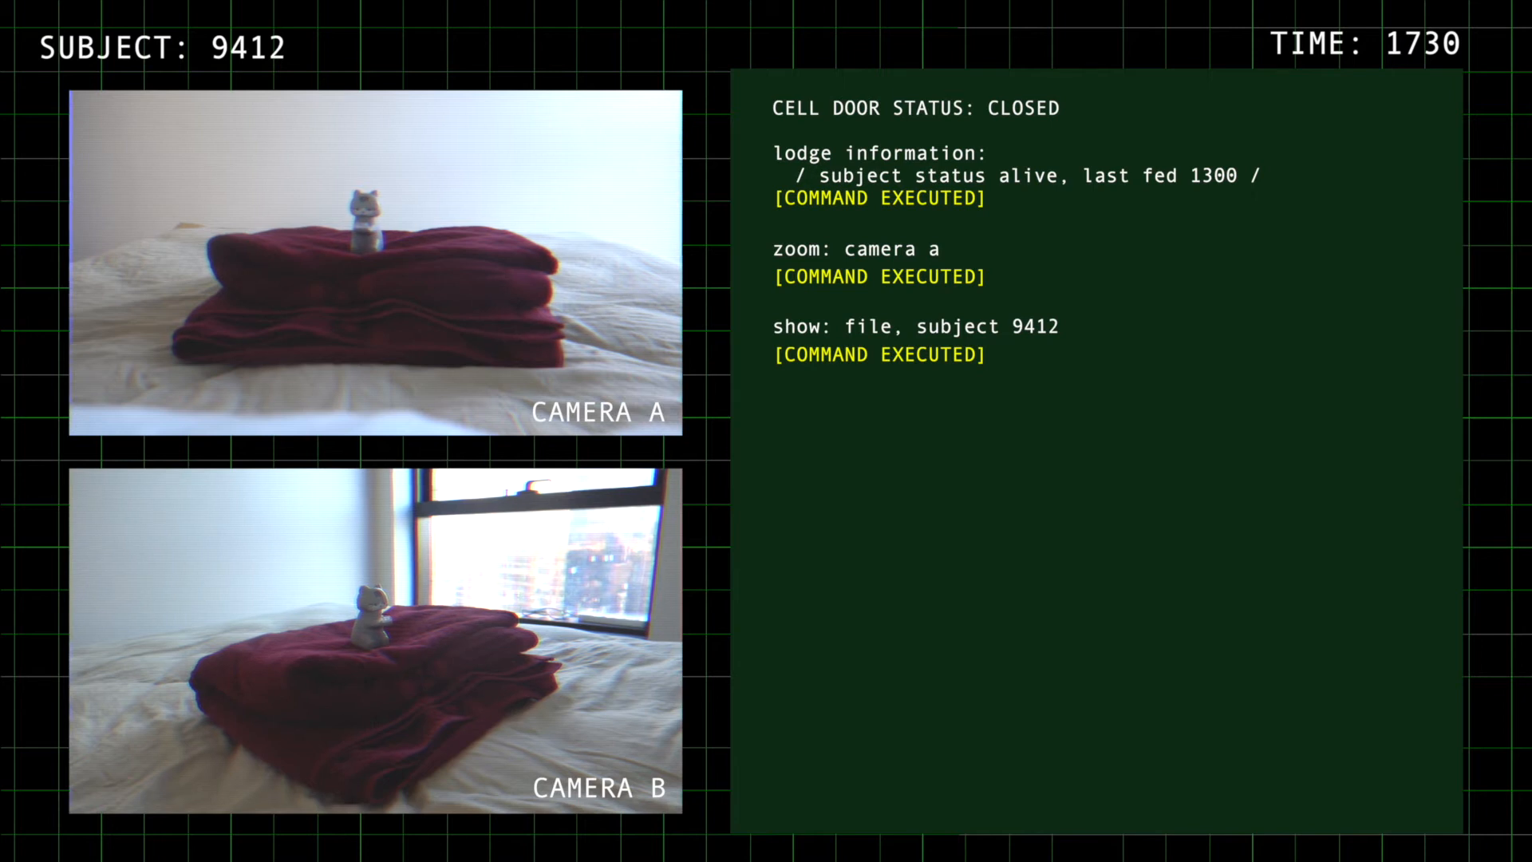
text(run)
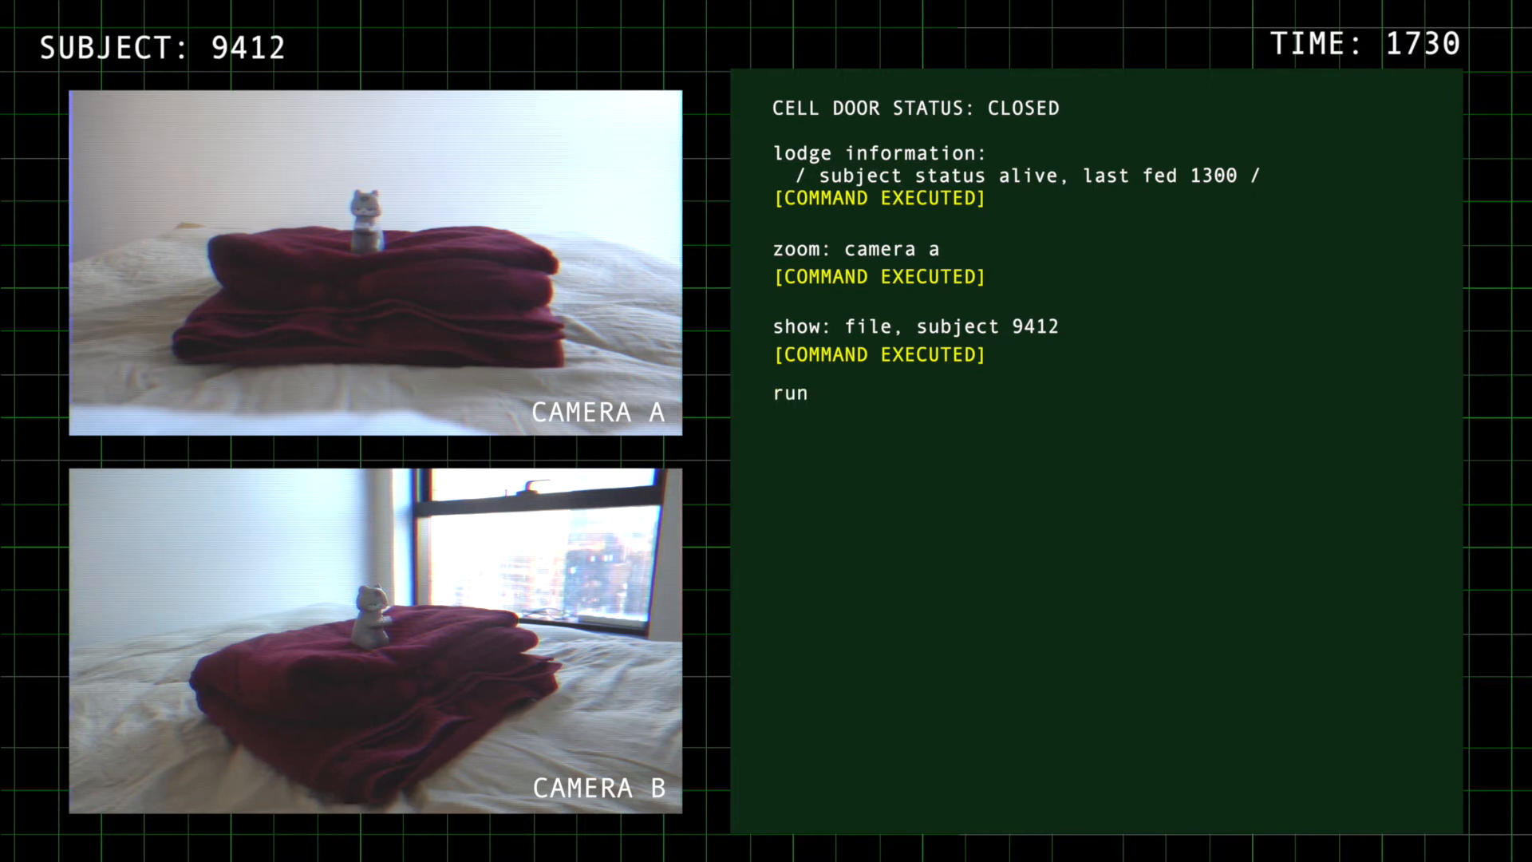
text(: solitaire)
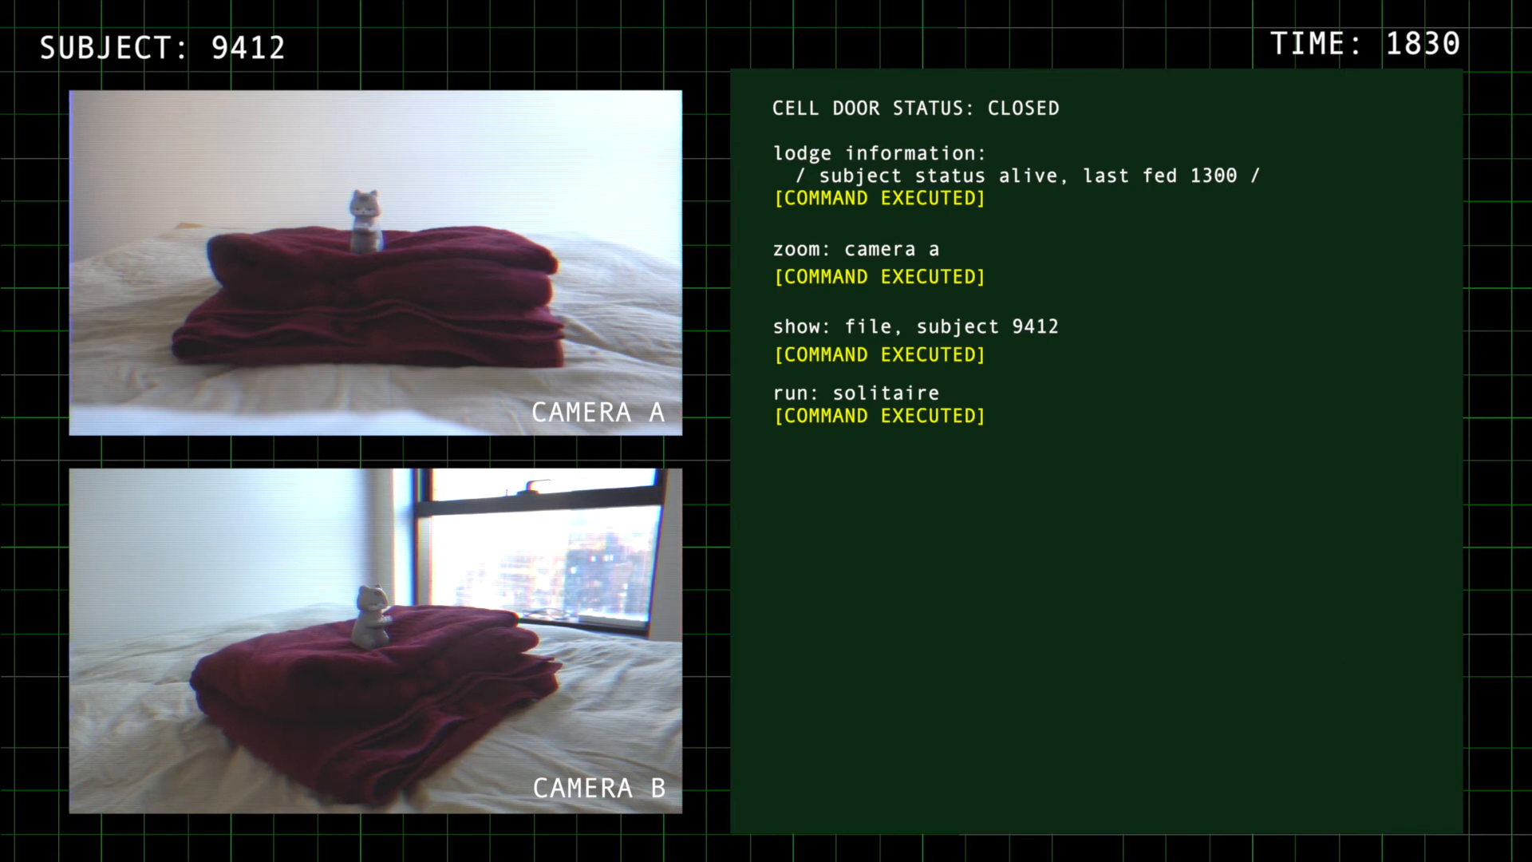
text(open:)
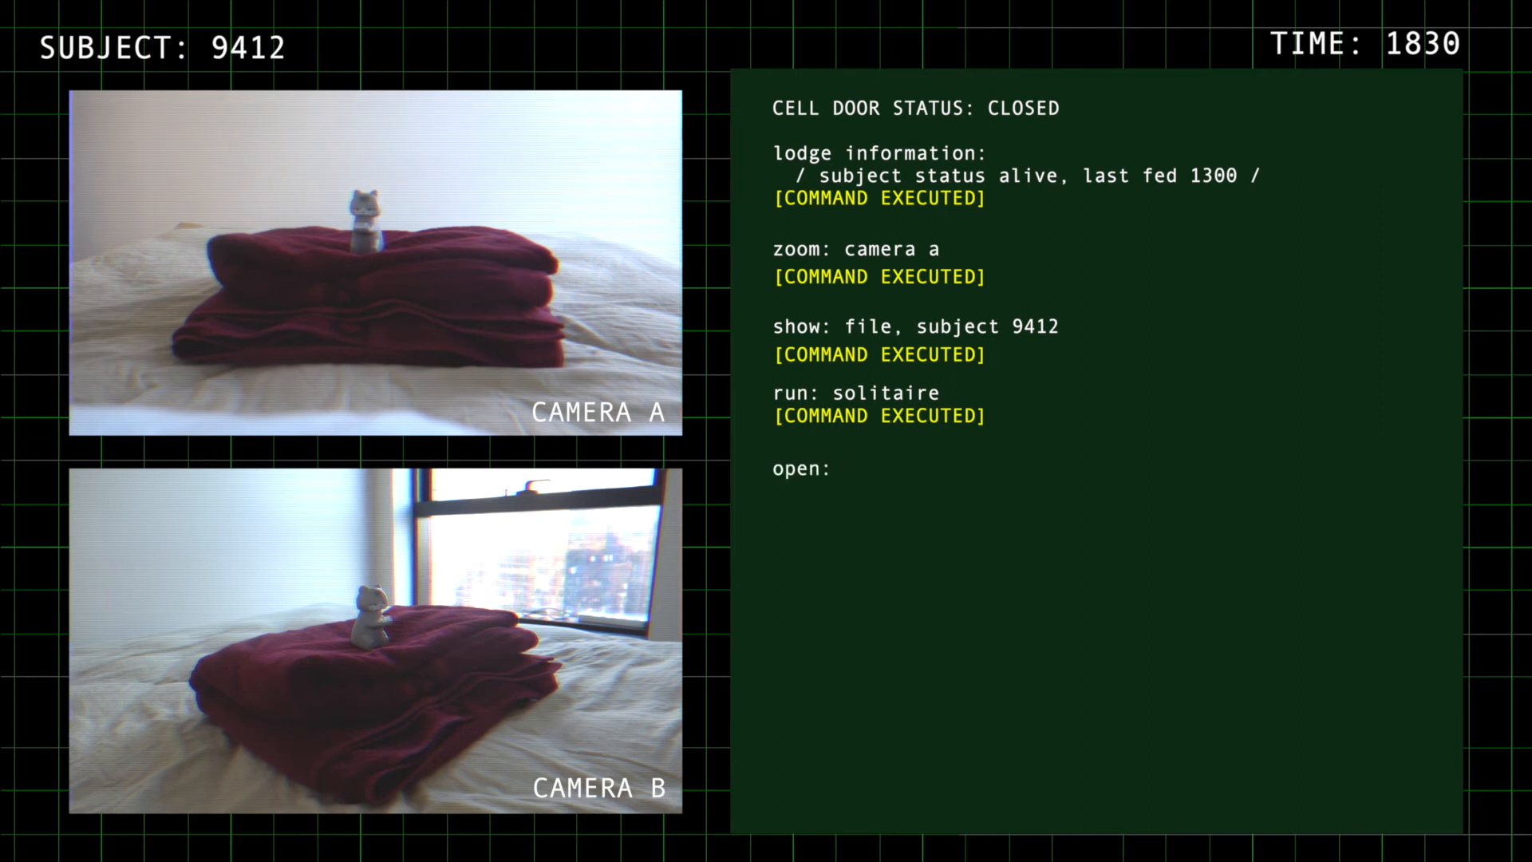
text(main cell door)
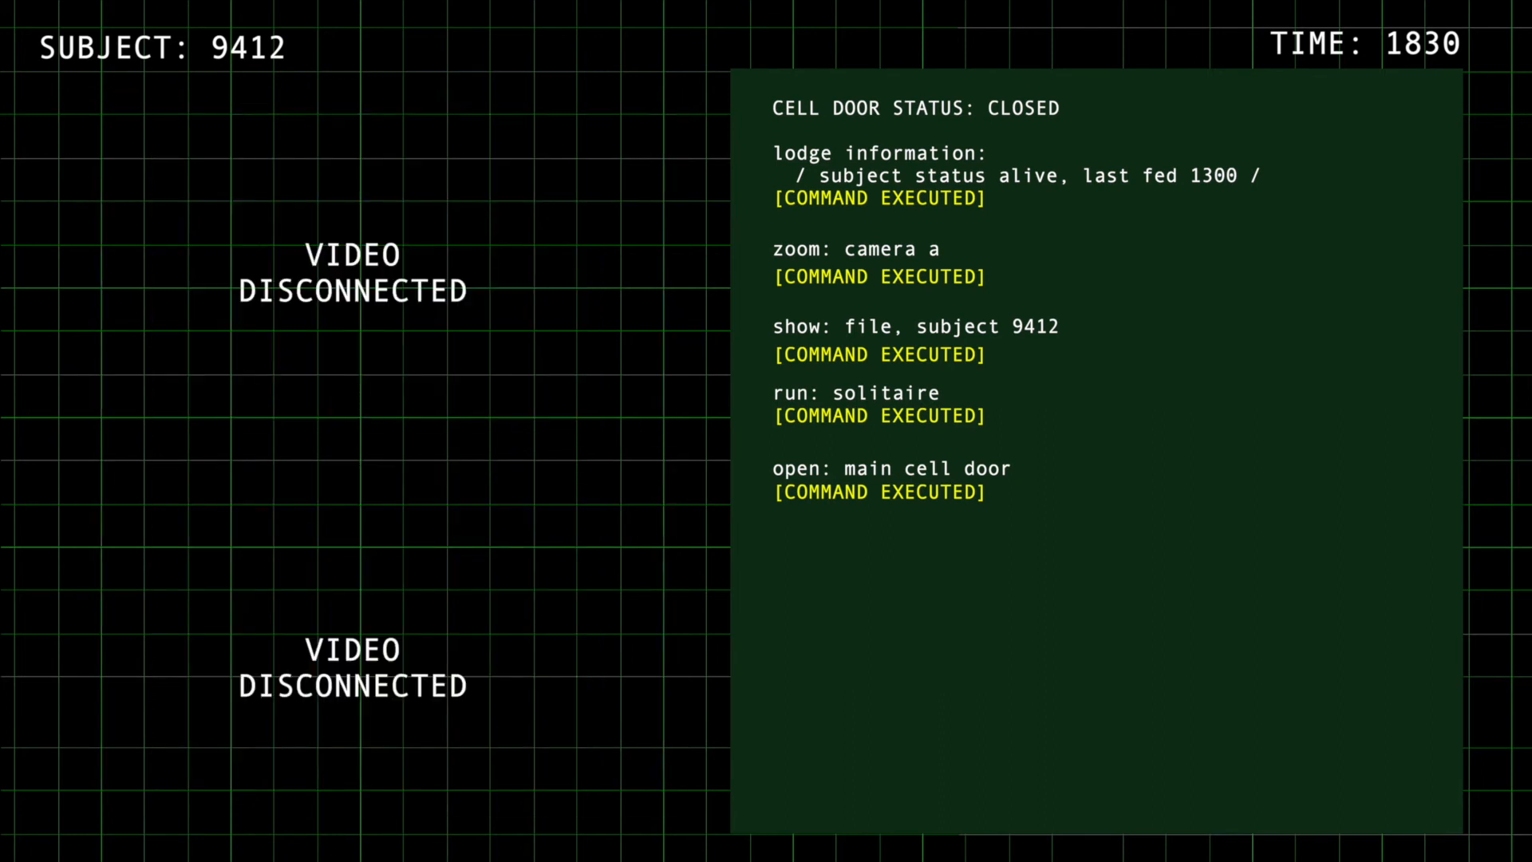
text(diagn)
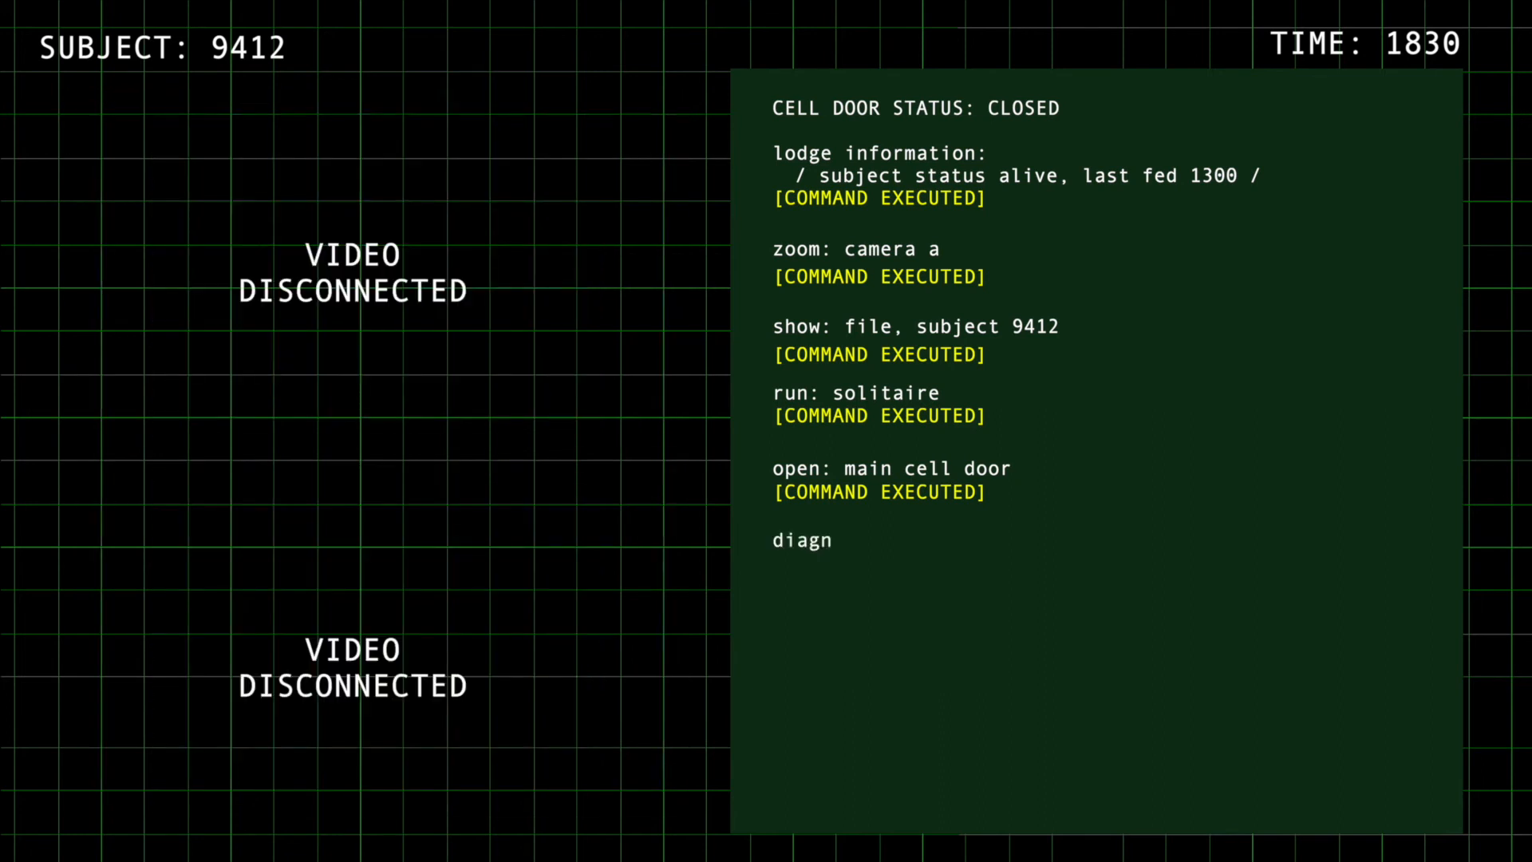
text(osis: camera a, b)
text(close: main cell door)
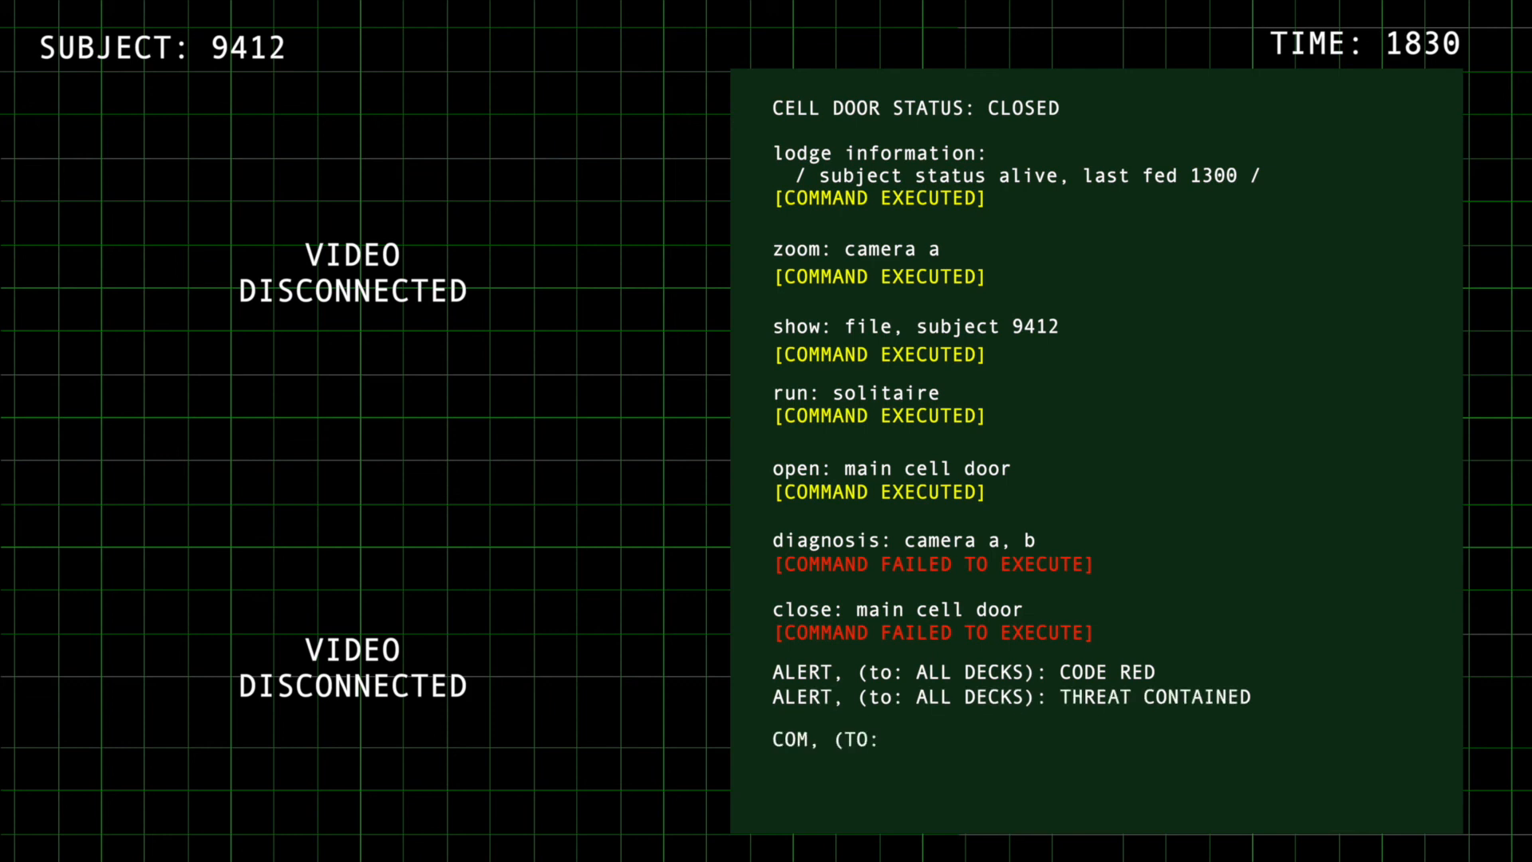
text(FLIGHT DECK): new destination-15.04.10.12.04)
text(run)
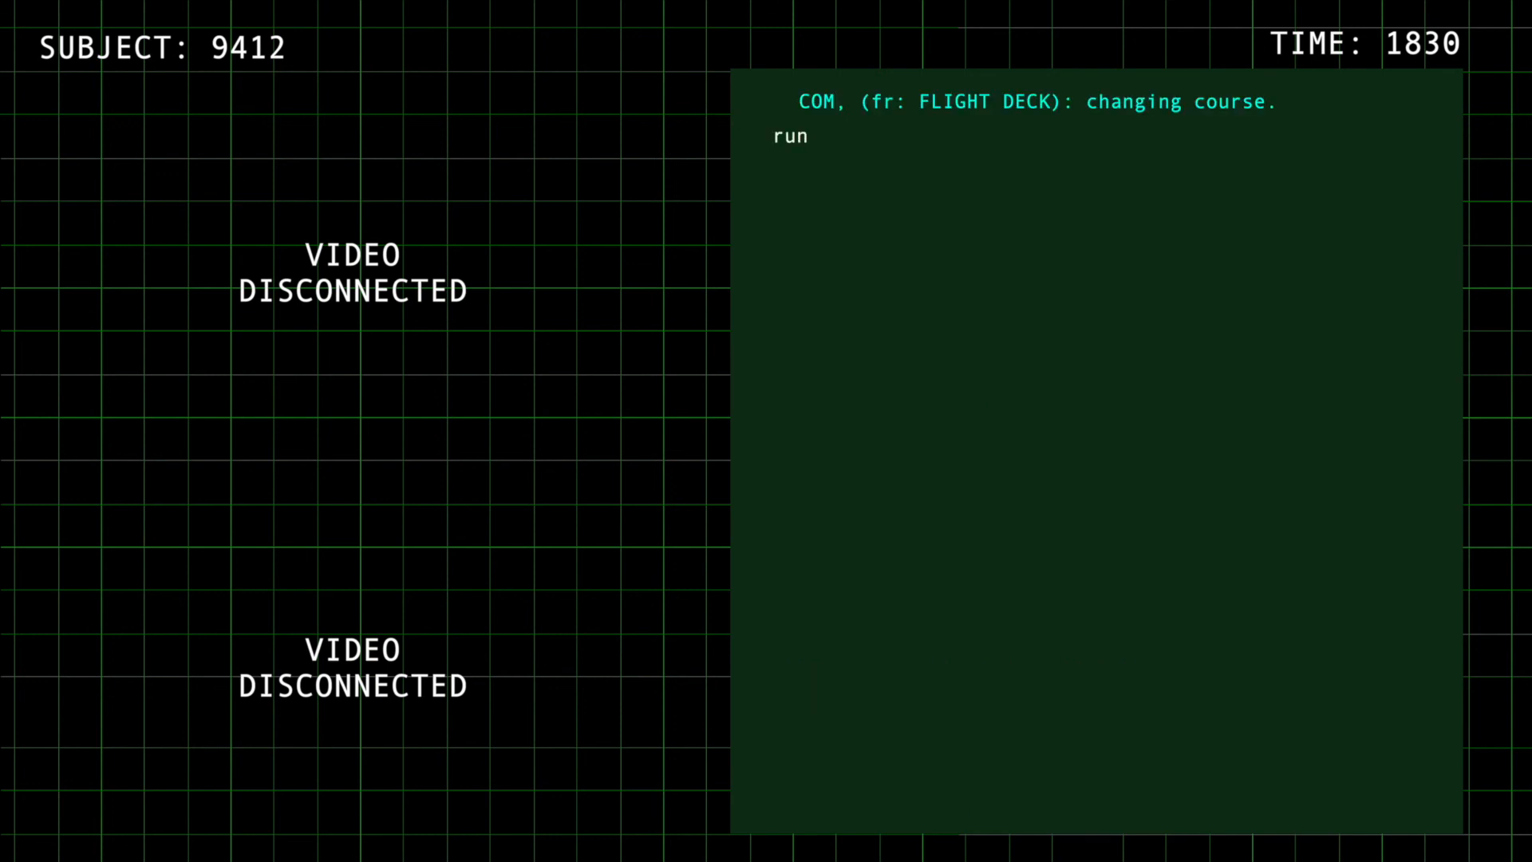
text(: solitai)
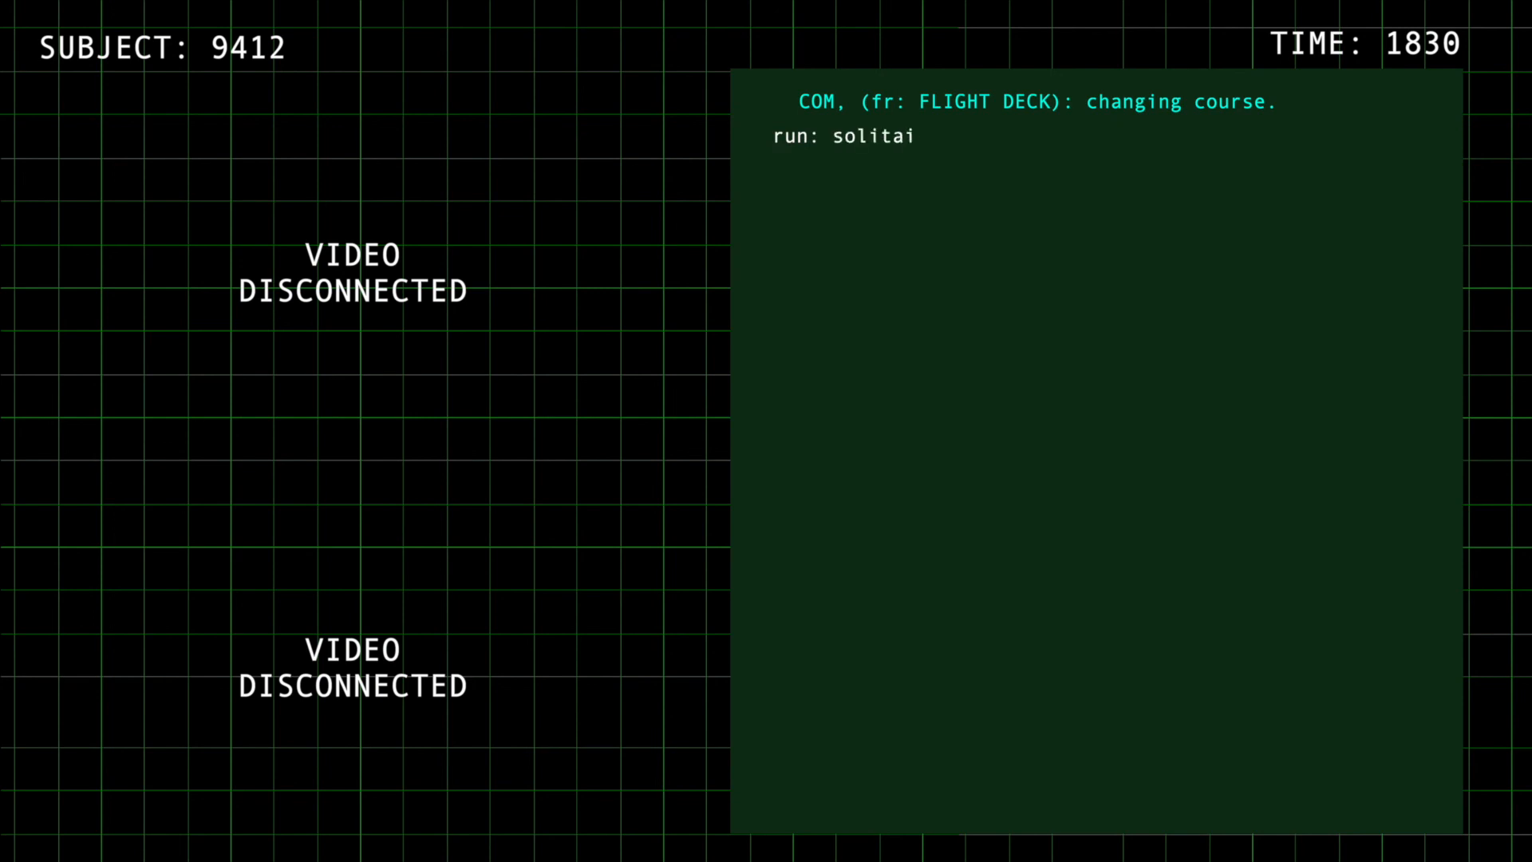